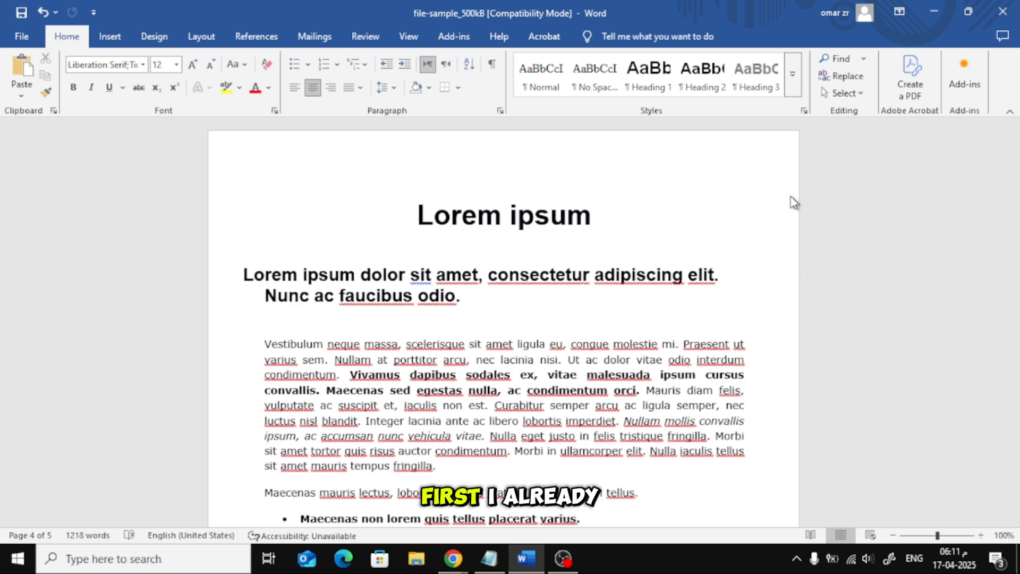
- Scroll to page 5 and place the insertion point in the blank area below the last paragraph
scroll(down, 3)
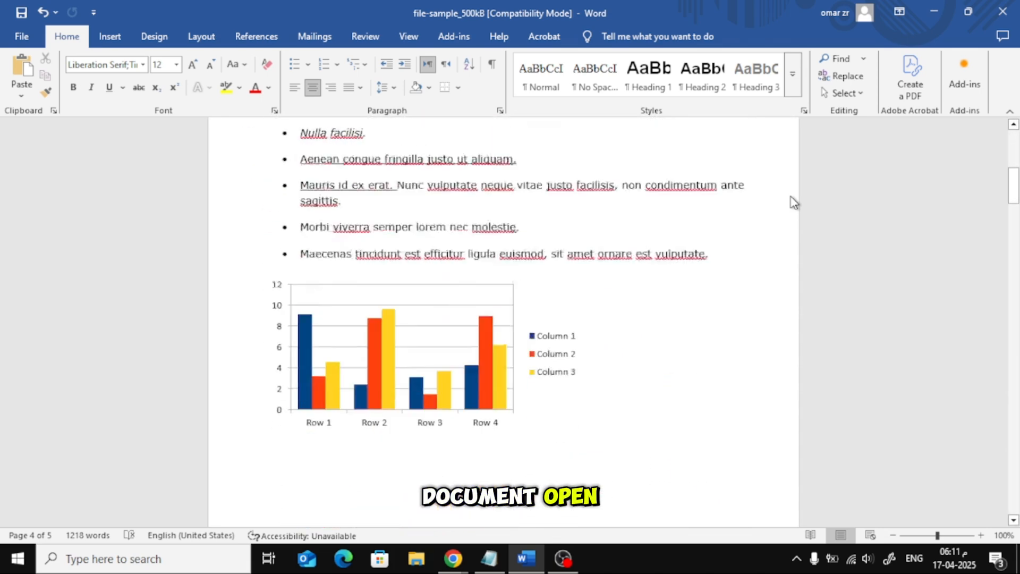
scroll(down, 3)
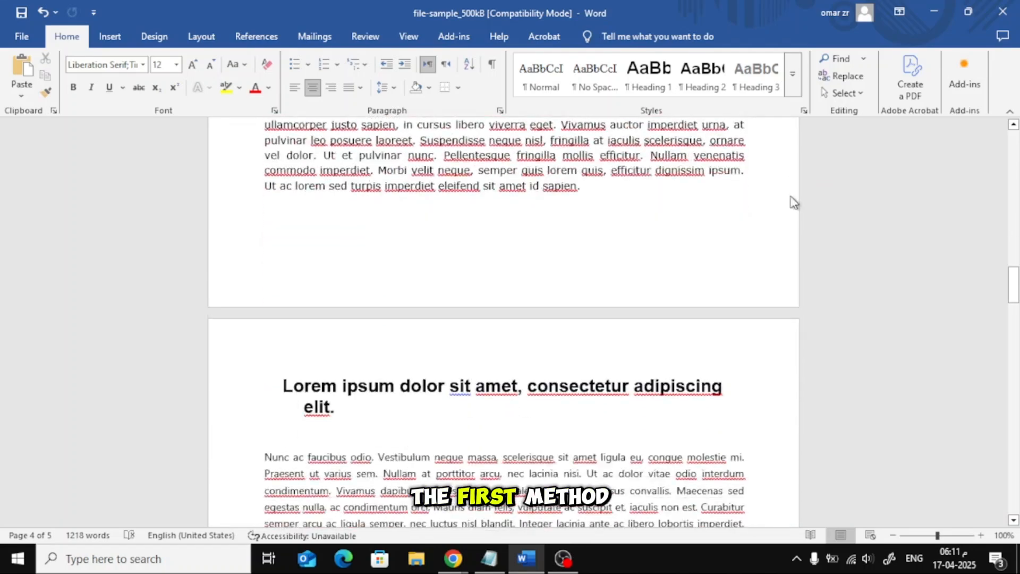
scroll(down, 3)
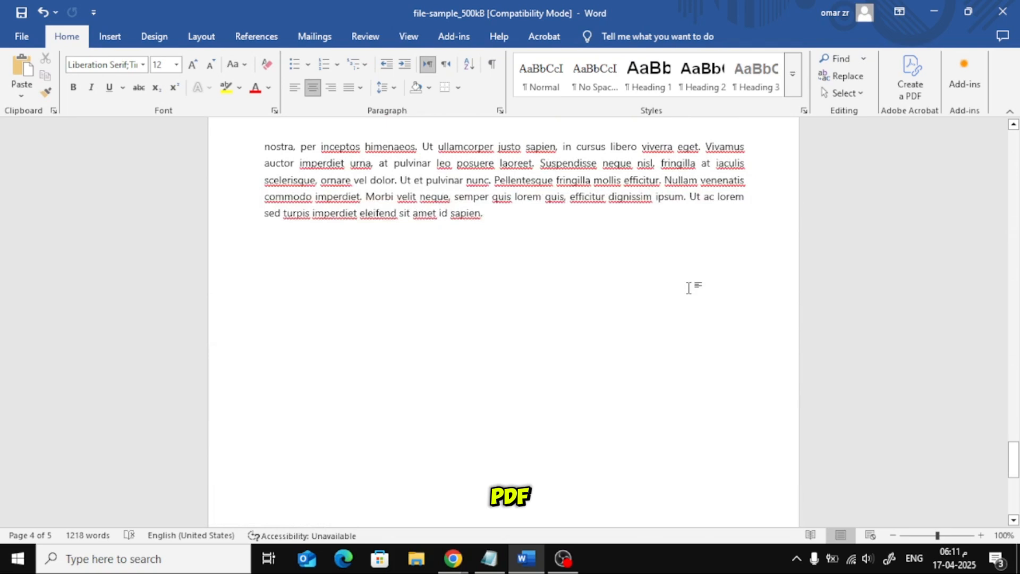
click(315, 273)
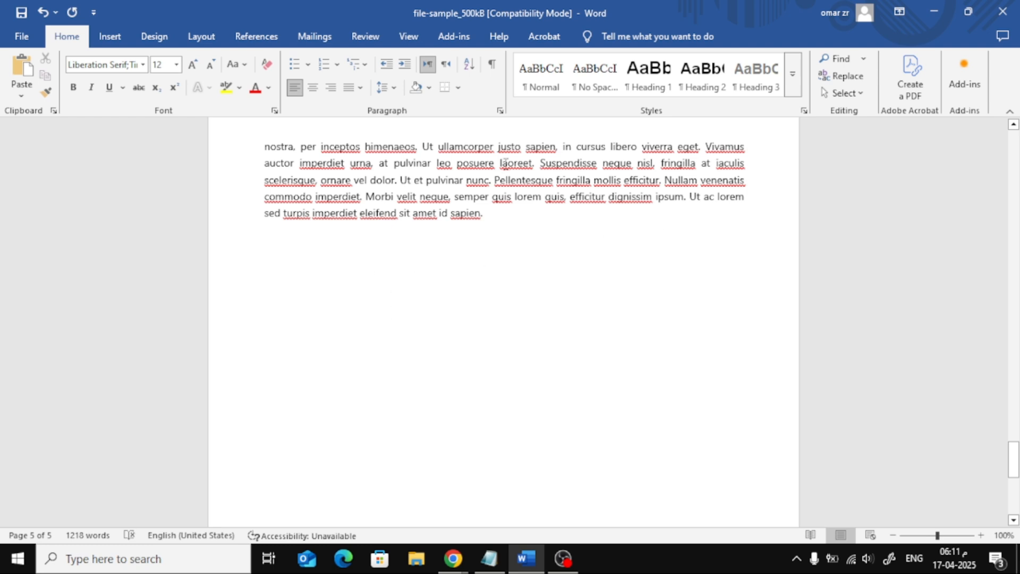
- Bring up the Object dialog from the Insert ribbon's Text group
click(109, 36)
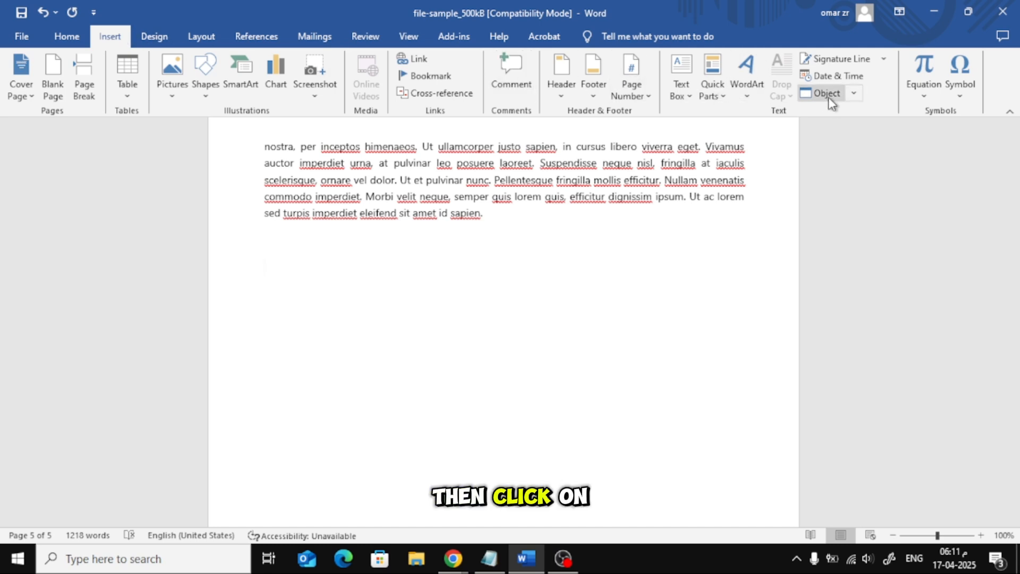
mouse_move(827, 94)
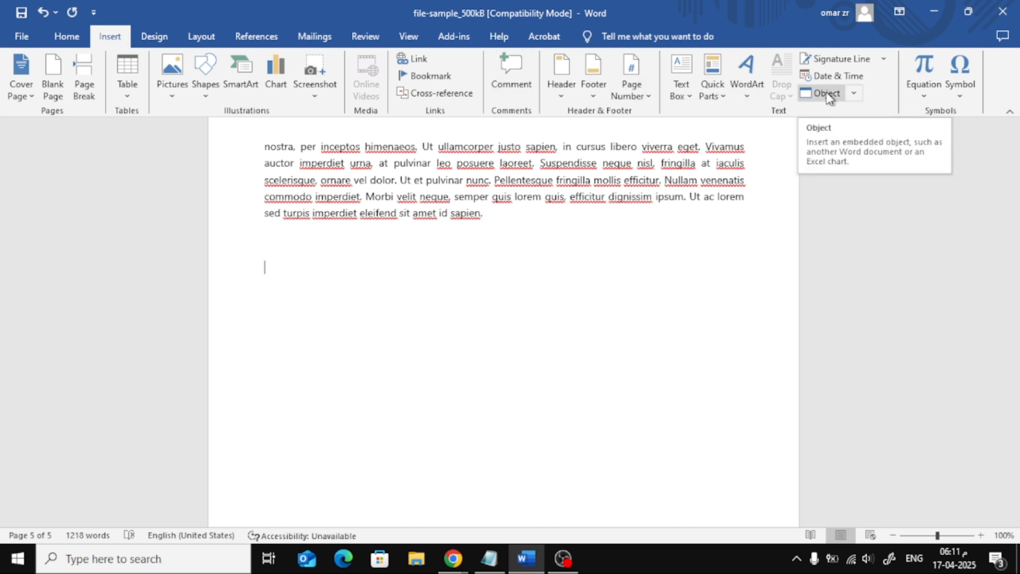
click(824, 93)
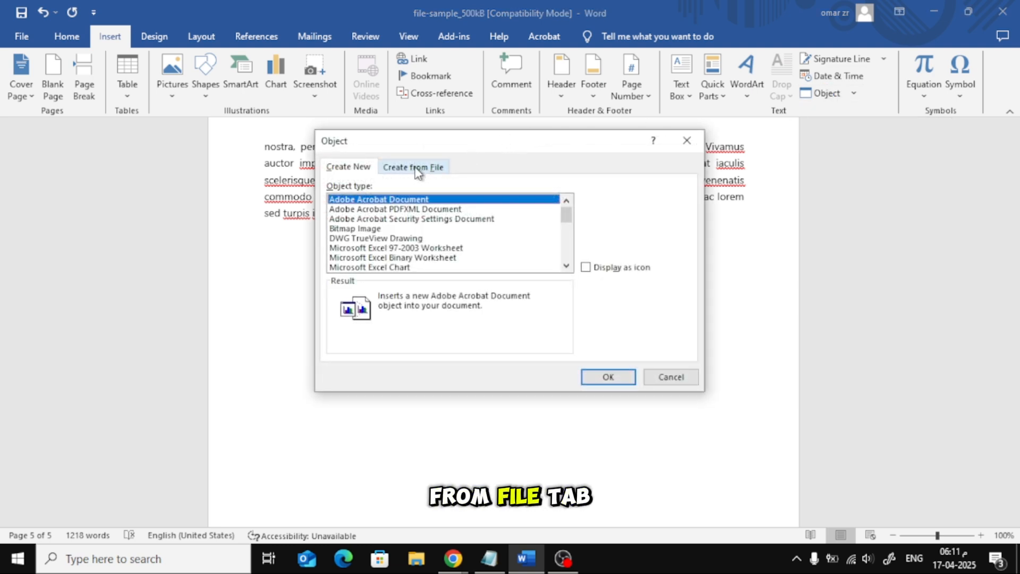
- Embed pdf2.pdf from the Desktop as an object created from file and confirm
click(414, 167)
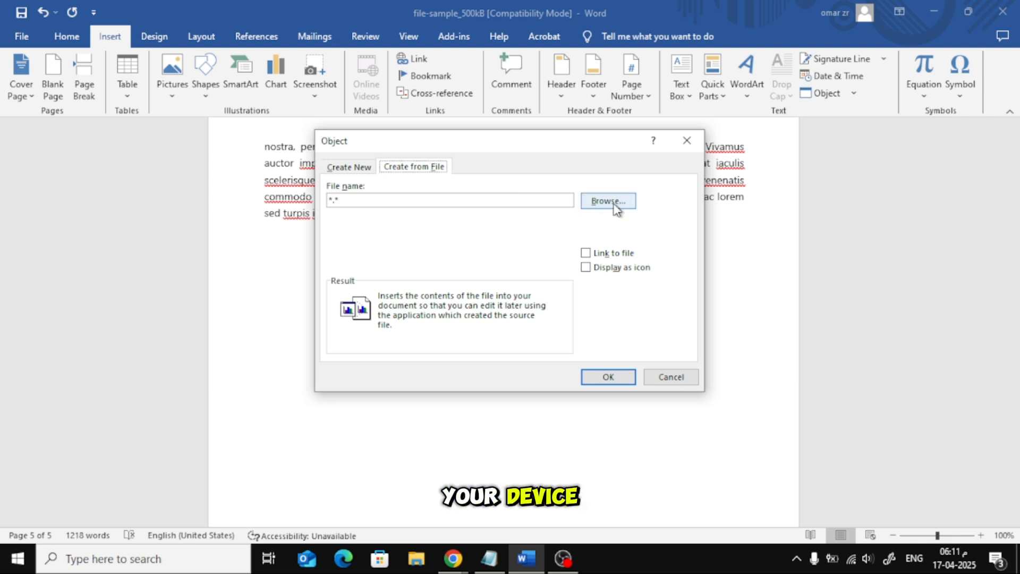
click(607, 201)
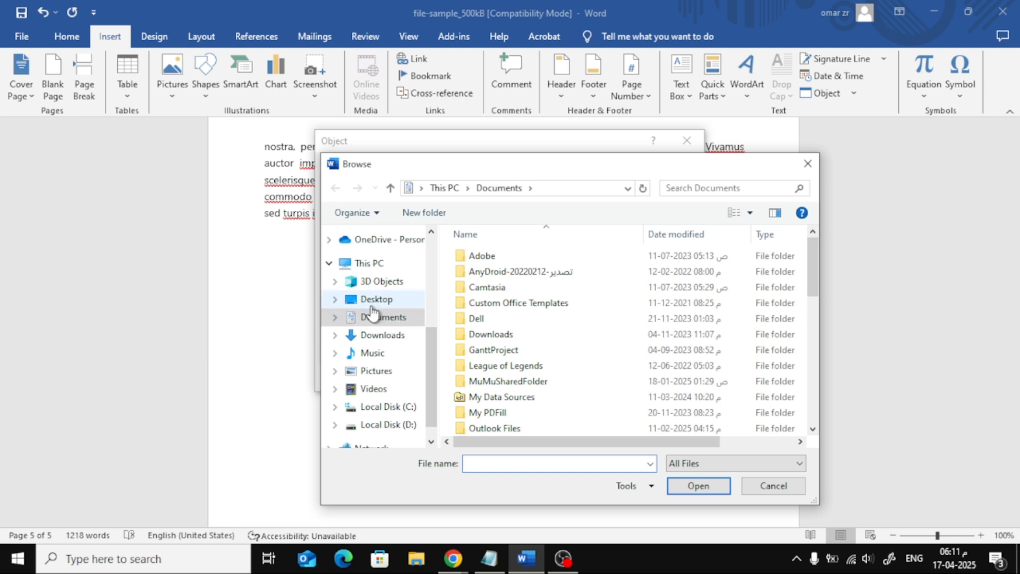
click(376, 299)
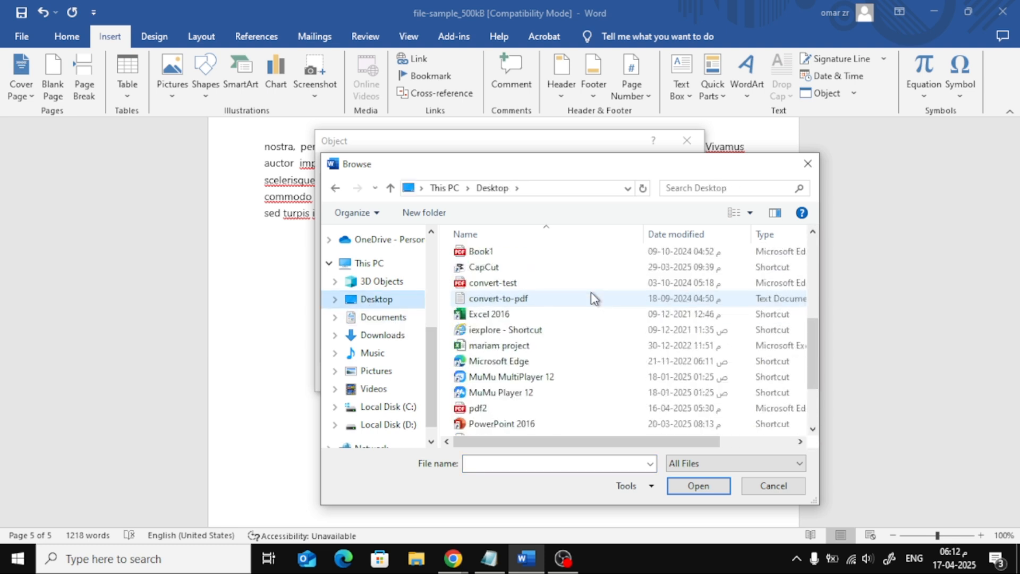
scroll(down, 3)
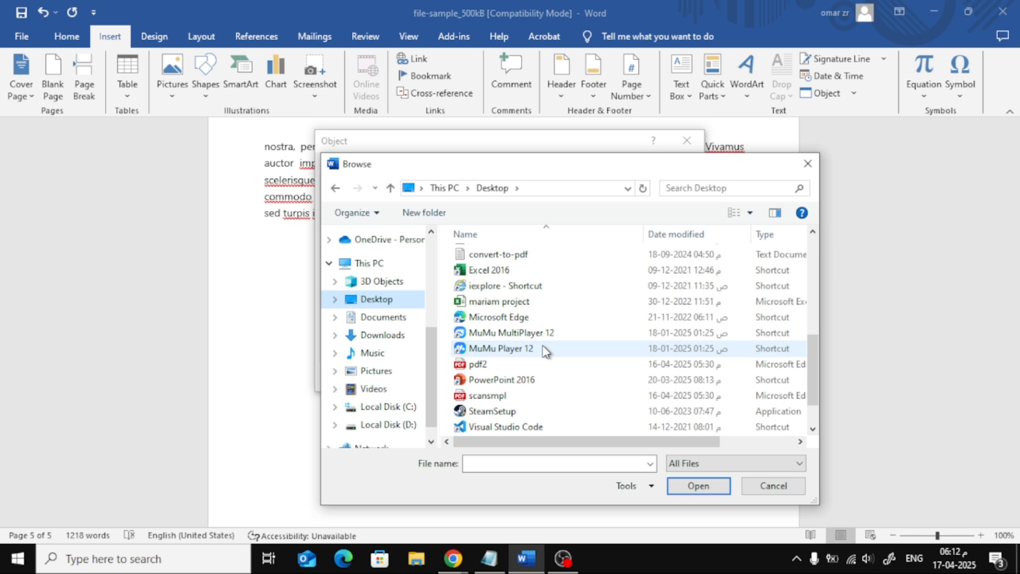
click(477, 364)
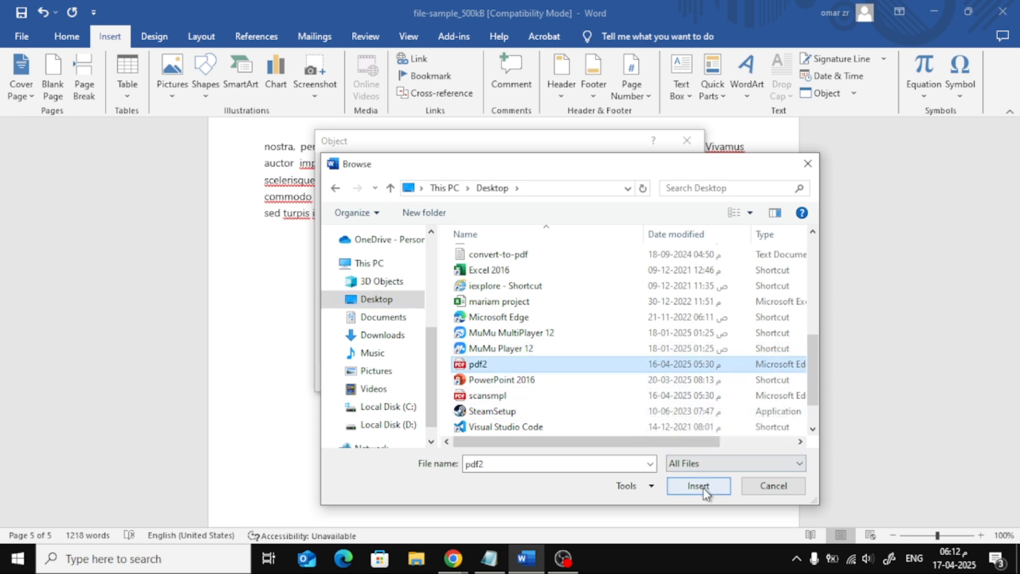
click(698, 486)
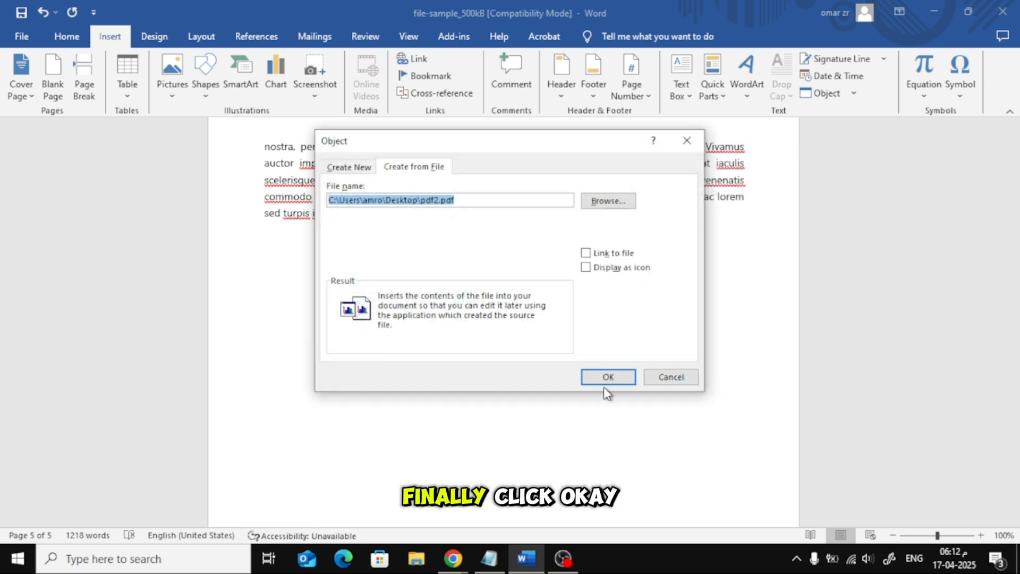
click(607, 378)
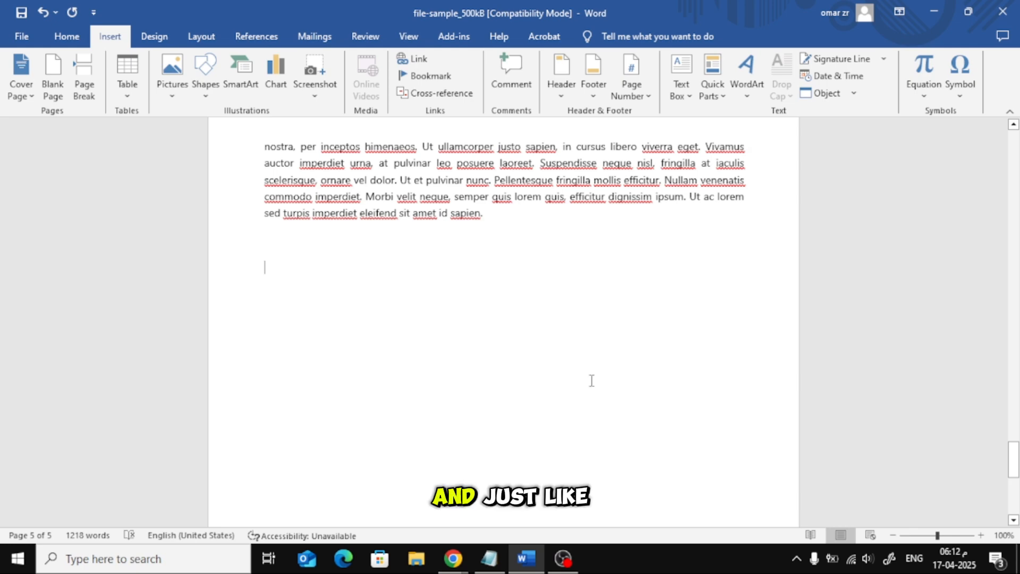
scroll(up, 3)
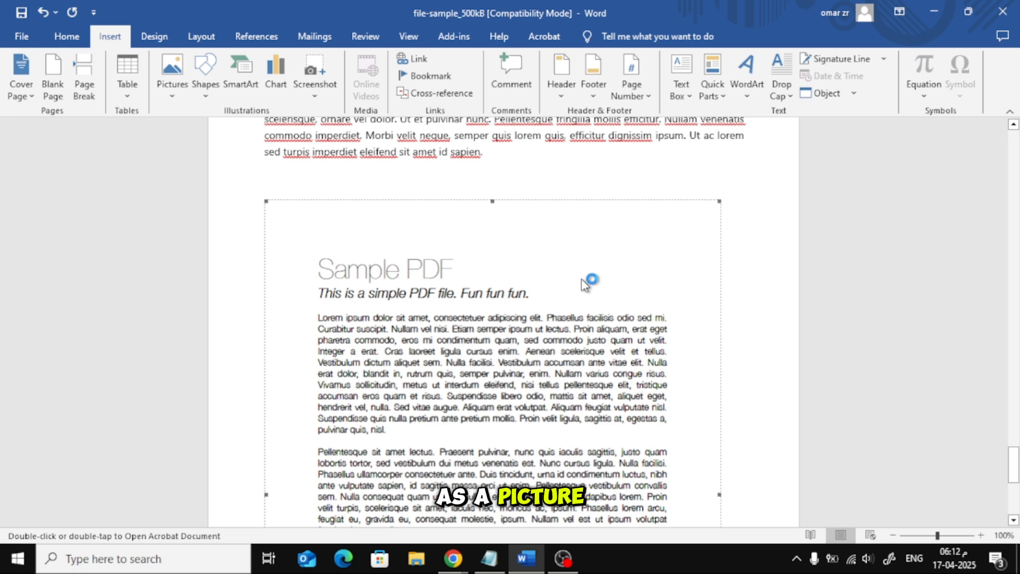
scroll(down, 3)
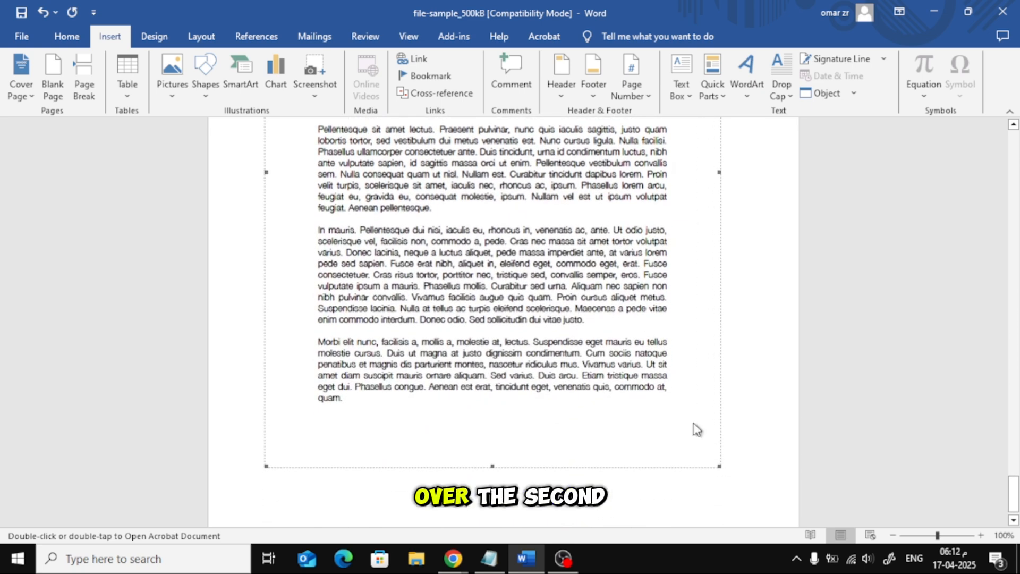
scroll(up, 3)
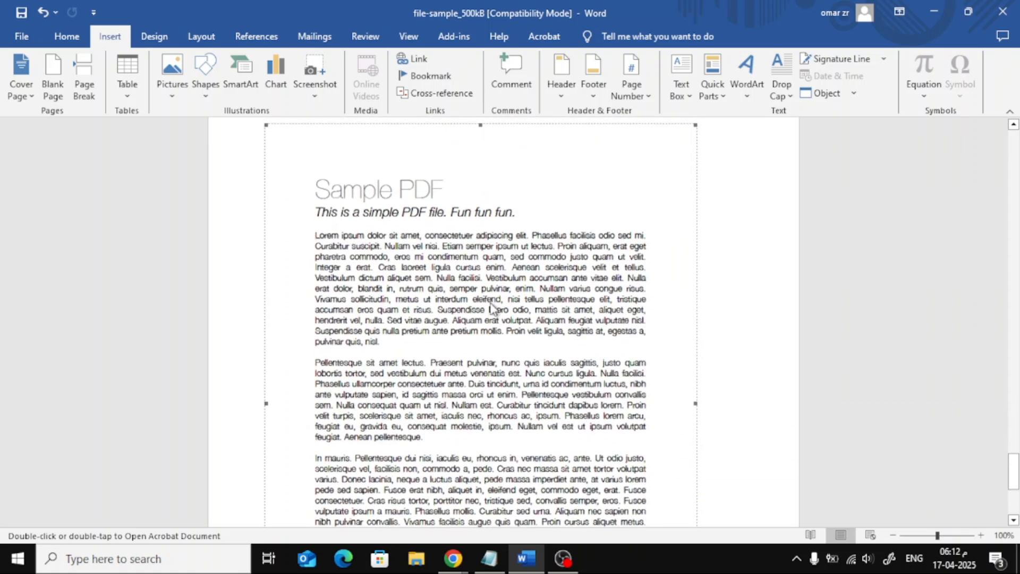
click(453, 558)
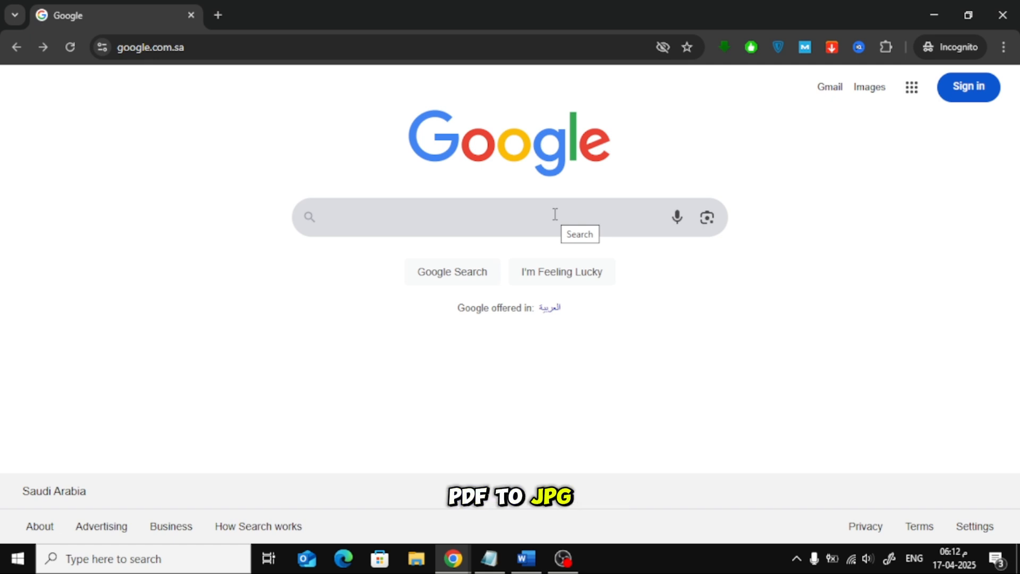
- Search Google for 'convert pdf to jpg' and open the iLovePDF converter result
text(convert pdf to jpg)
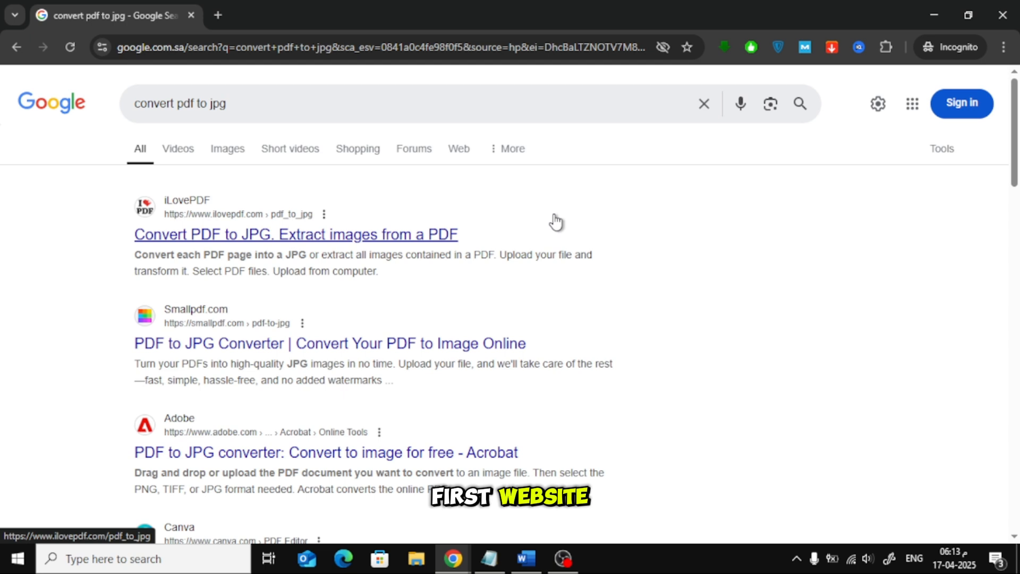
click(296, 234)
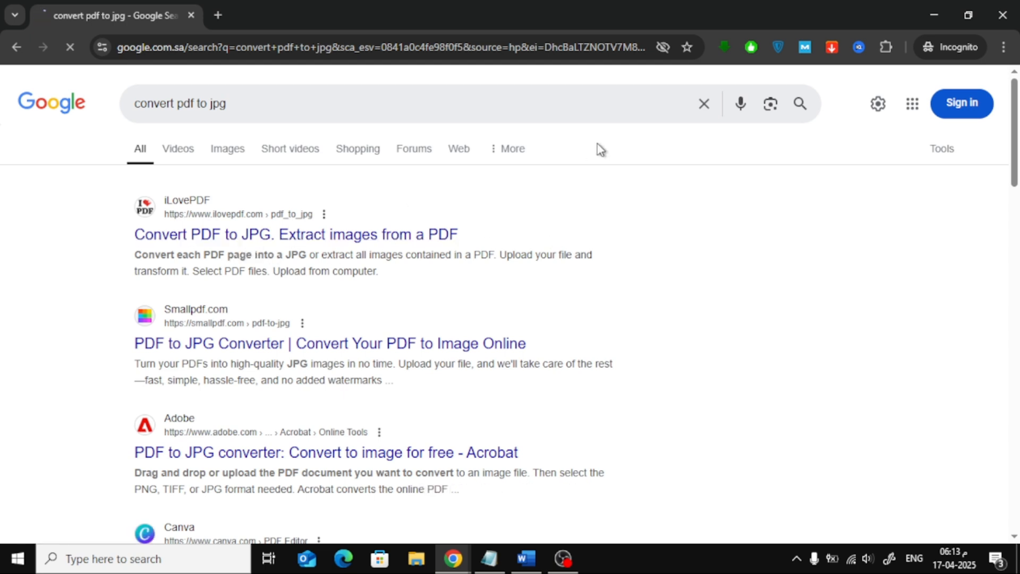
- Upload pdf2.pdf to iLovePDF's PDF to JPG tool via Select PDF files
click(296, 234)
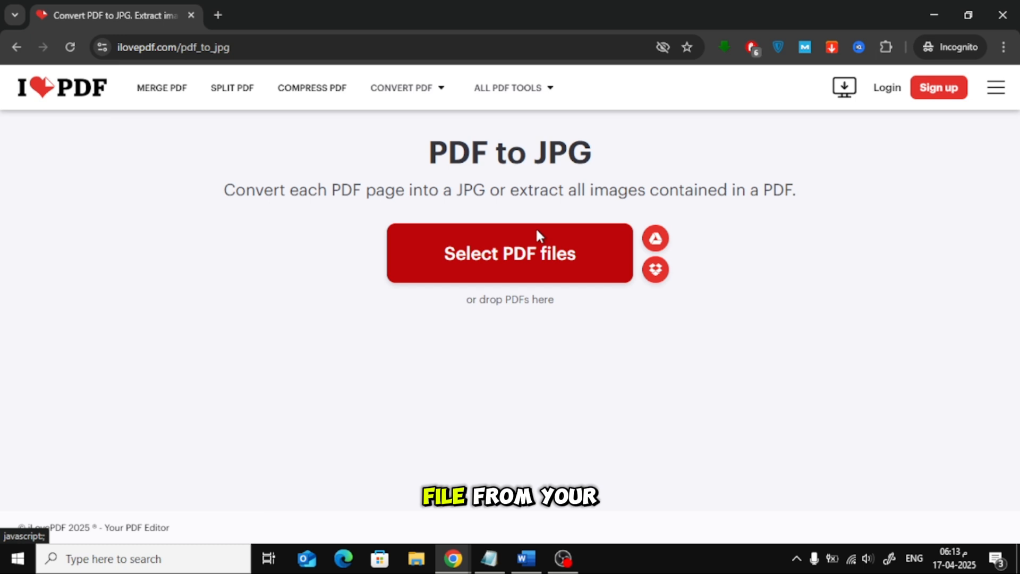
click(509, 253)
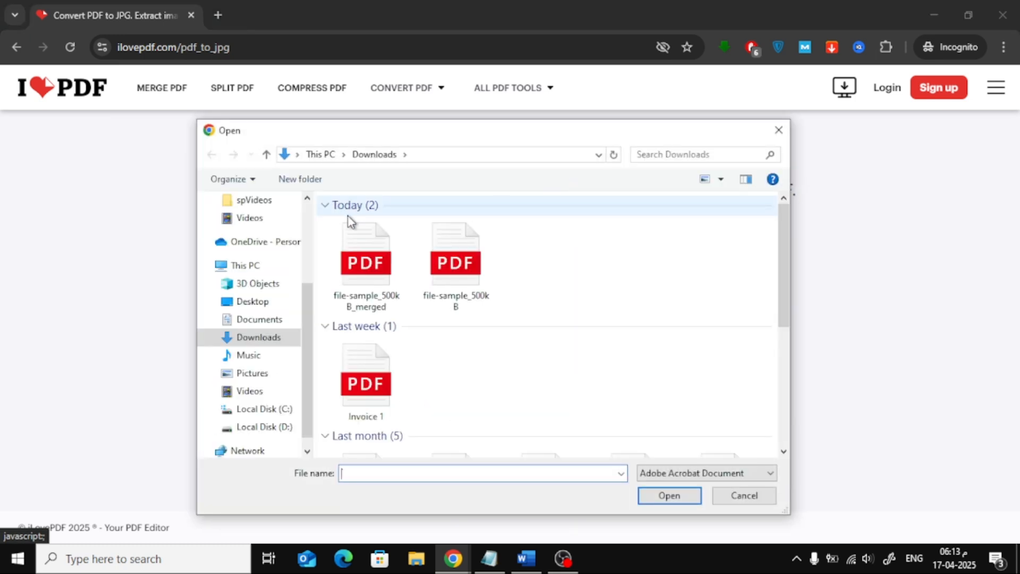
scroll(up, 3)
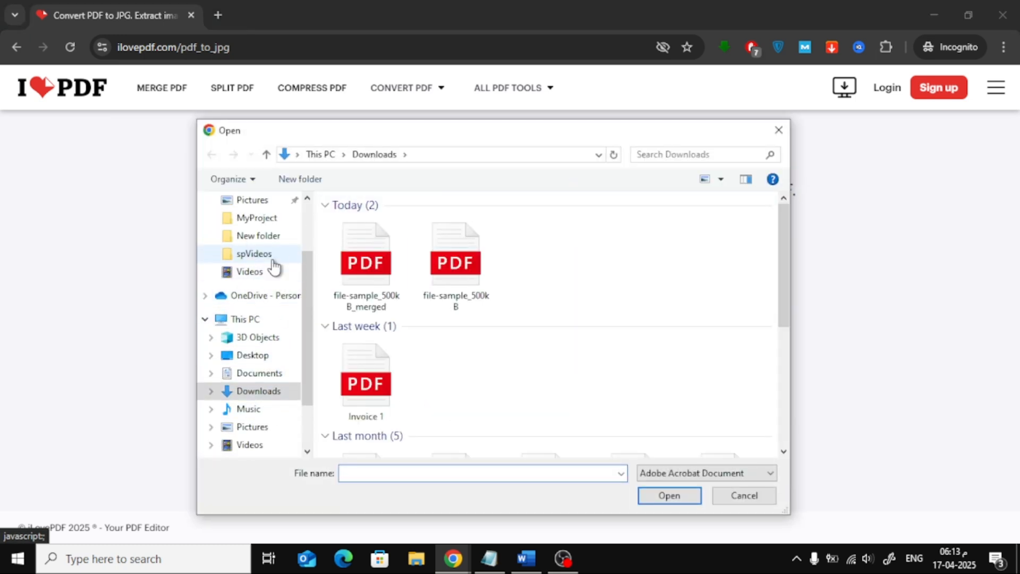
scroll(up, 3)
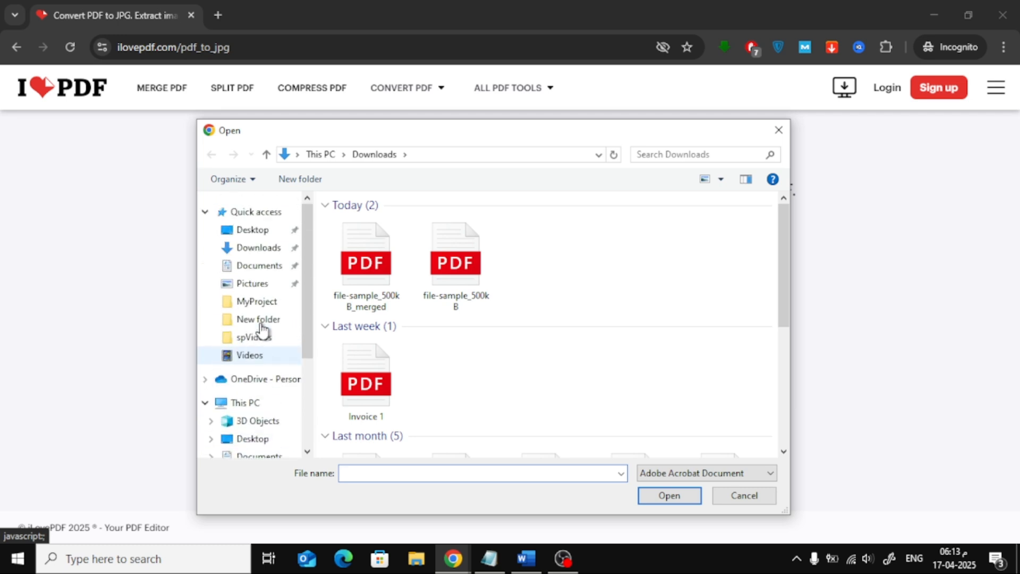
click(253, 230)
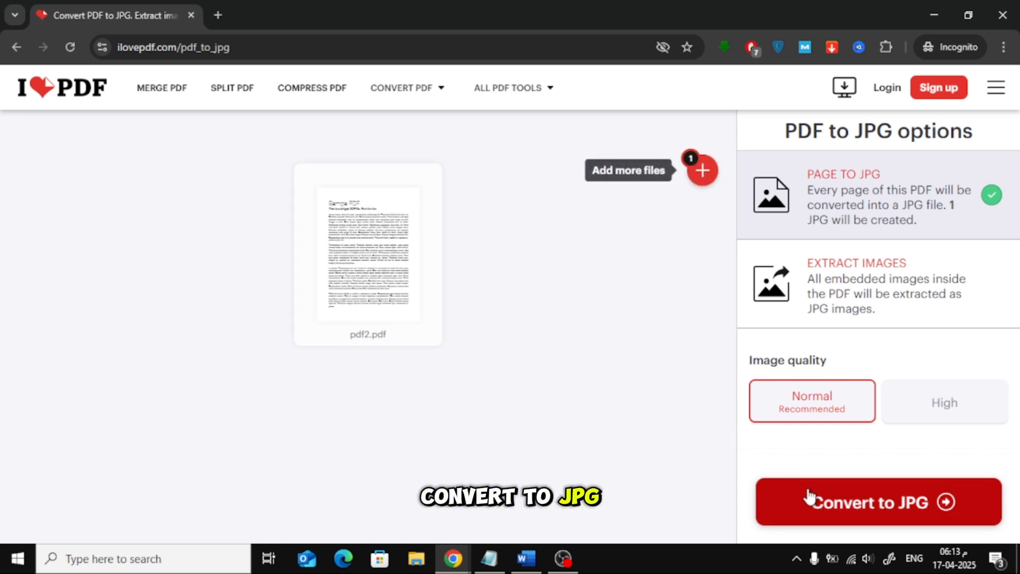
- Convert pdf2 to JPG, save pdf2_page-0001.jpg to Downloads, and return to Word
click(878, 502)
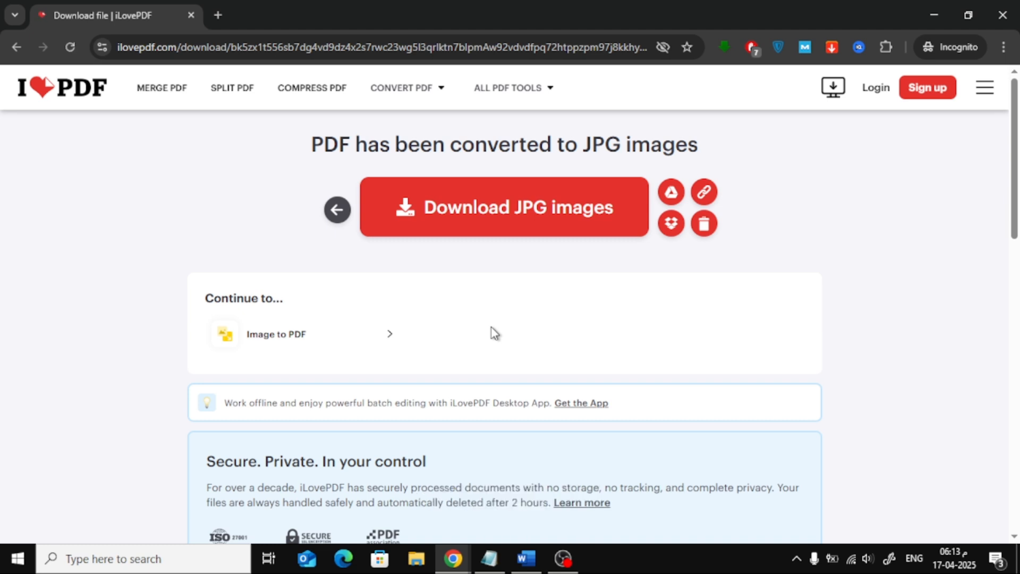
click(504, 207)
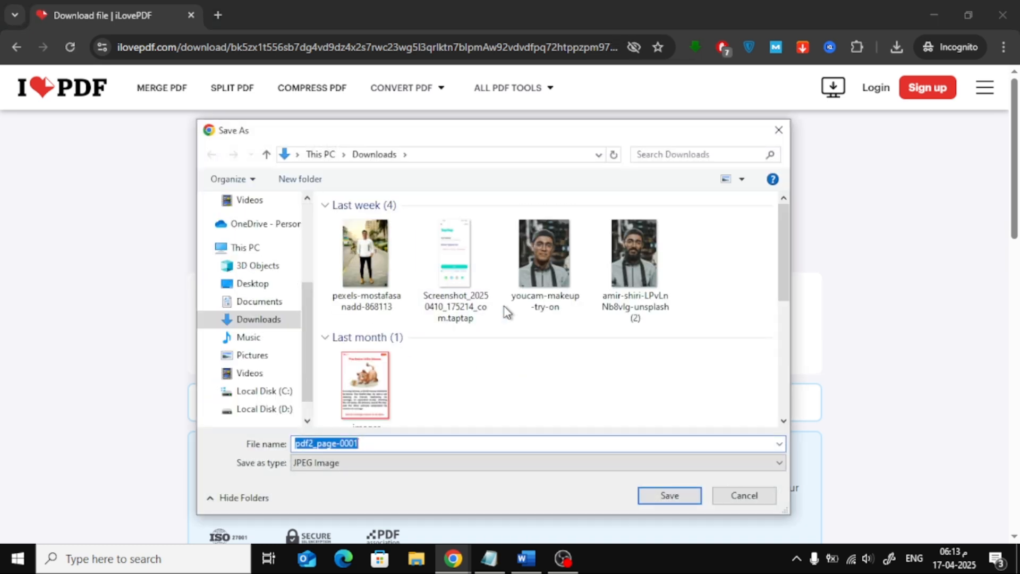
click(668, 495)
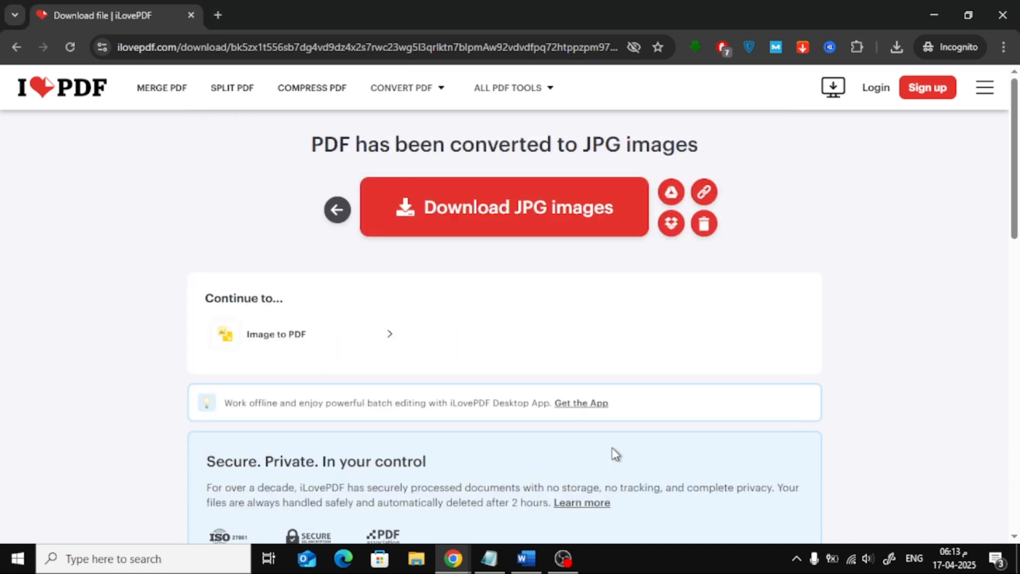
click(897, 46)
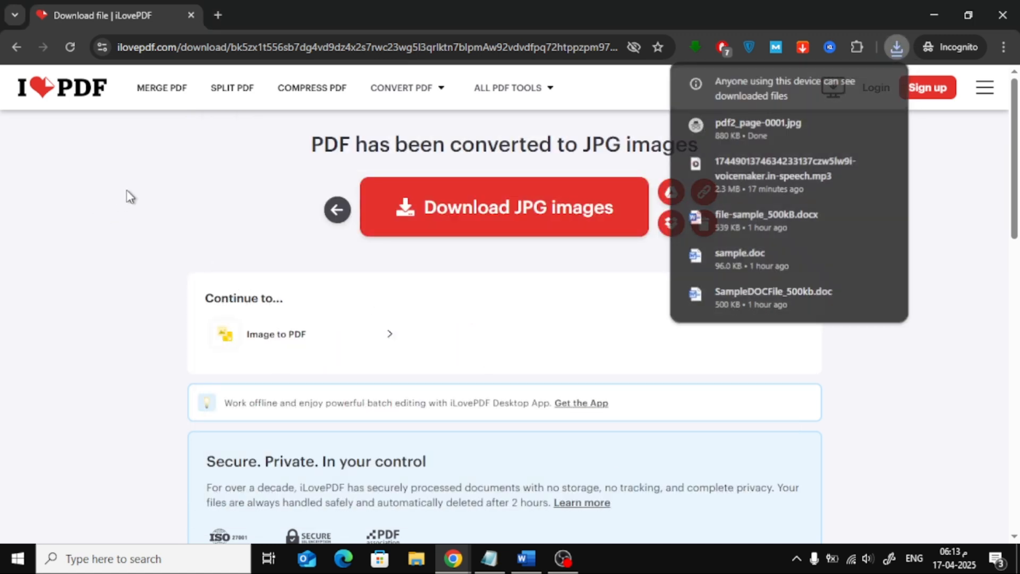
click(524, 558)
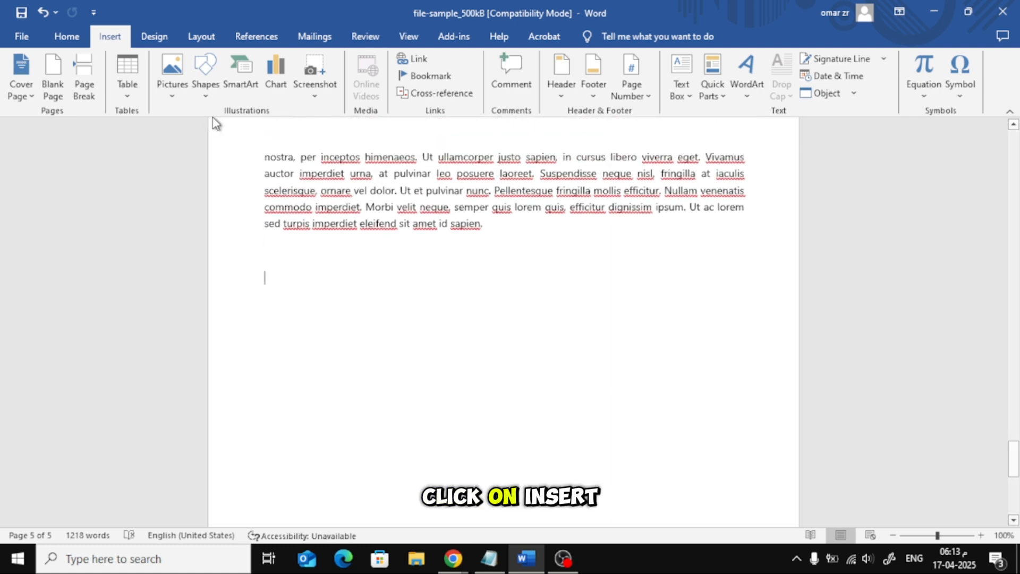
- Start inserting a picture and choose pdf2_page-0001 from Downloads
click(172, 68)
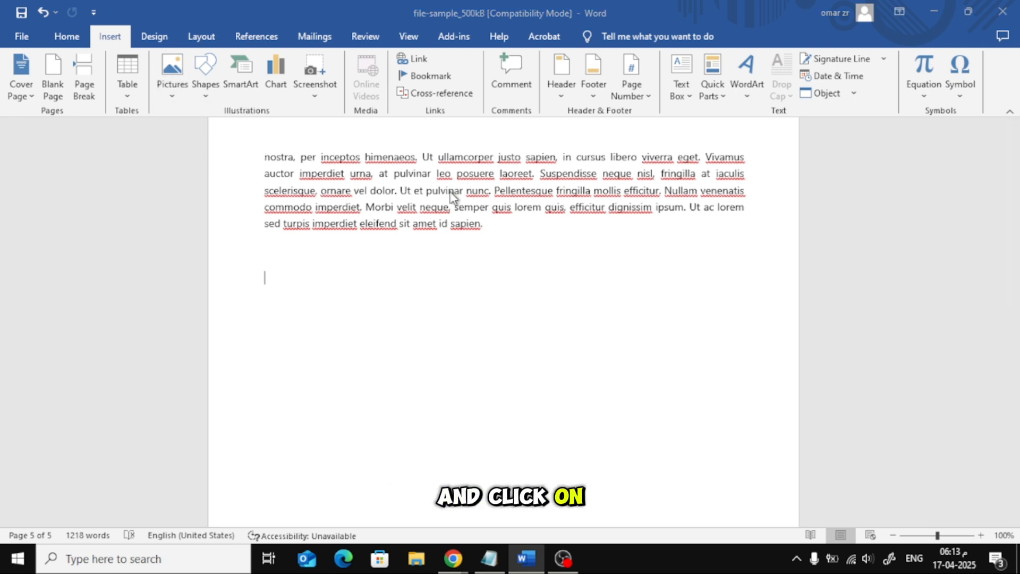
click(172, 68)
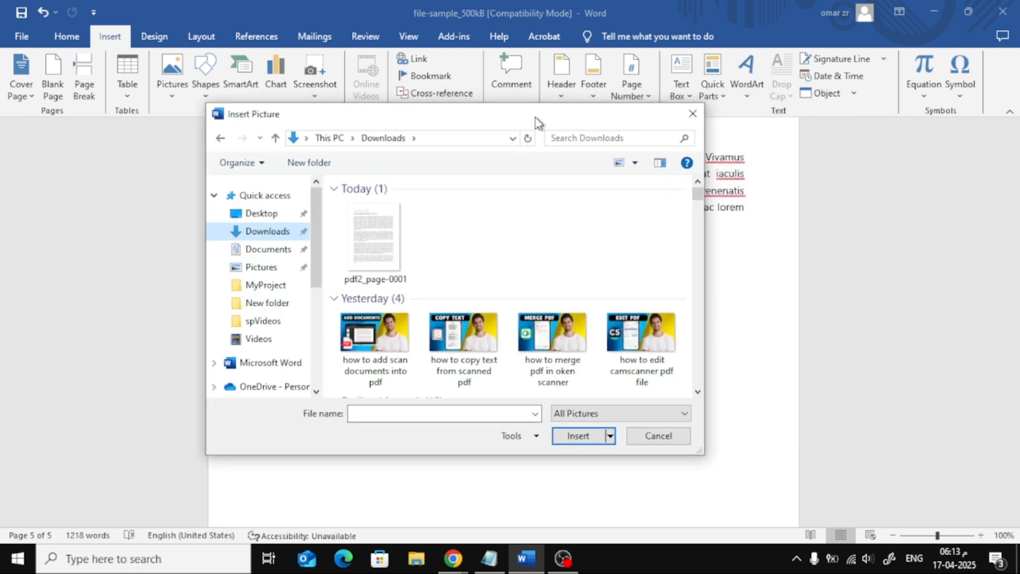
click(375, 236)
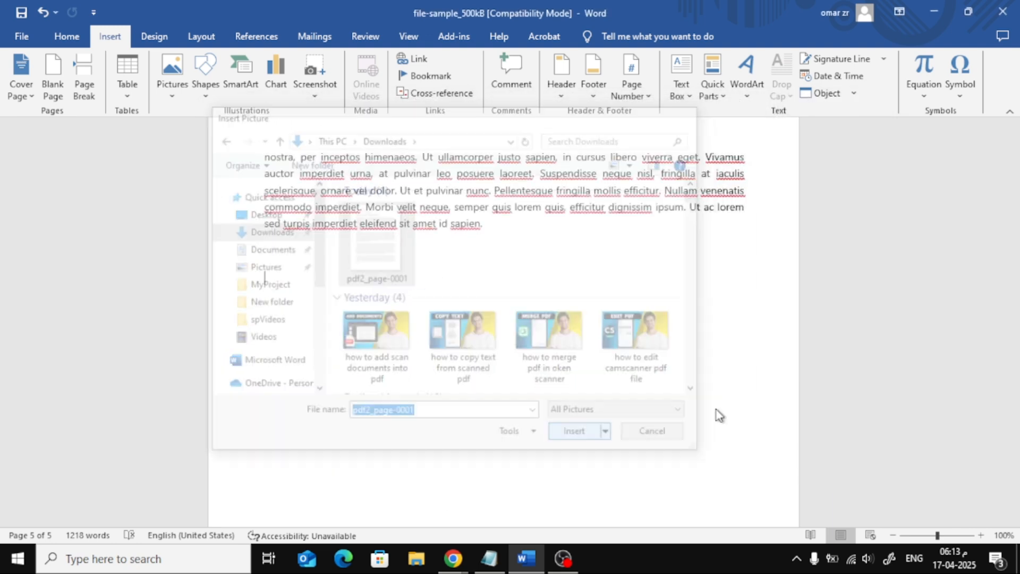
- Insert the pdf2_page-0001 image and scroll through it on the new last page to review
click(575, 430)
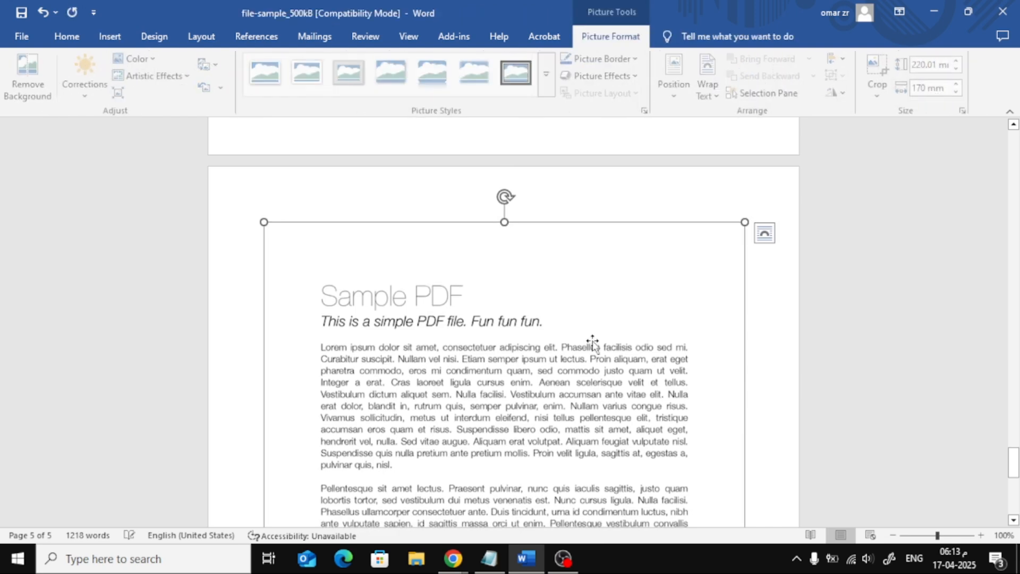
scroll(down, 3)
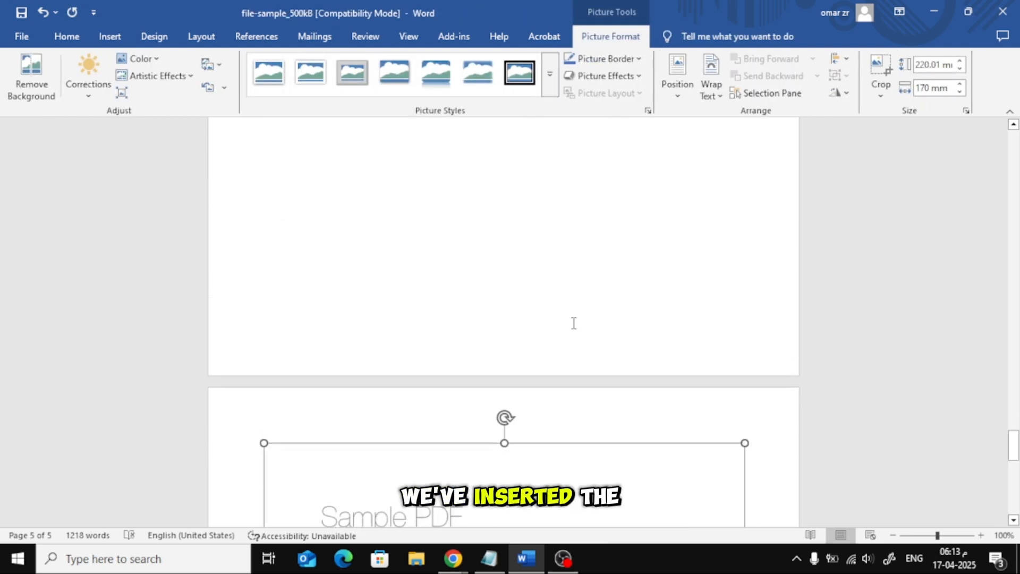
scroll(down, 3)
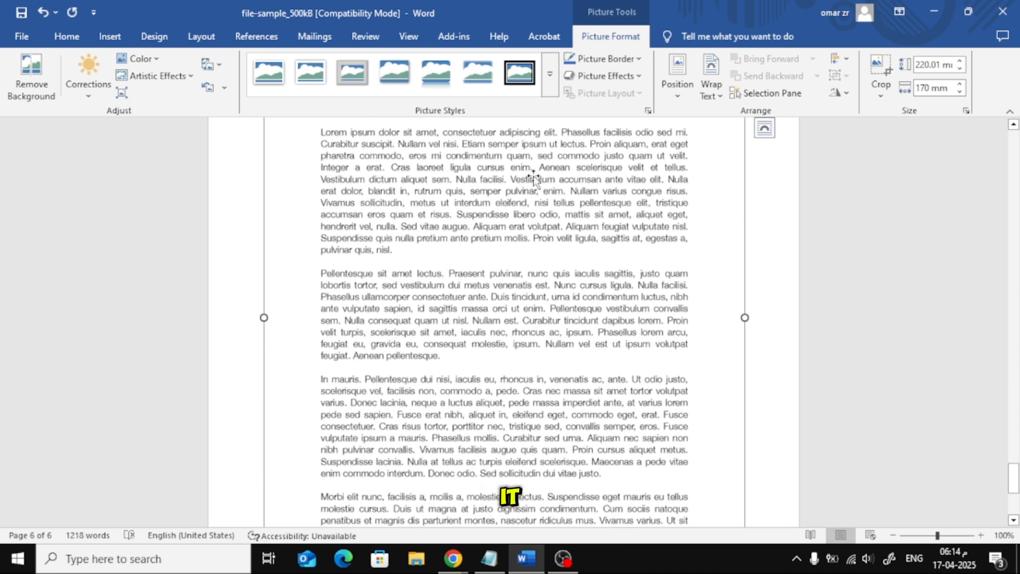
scroll(down, 3)
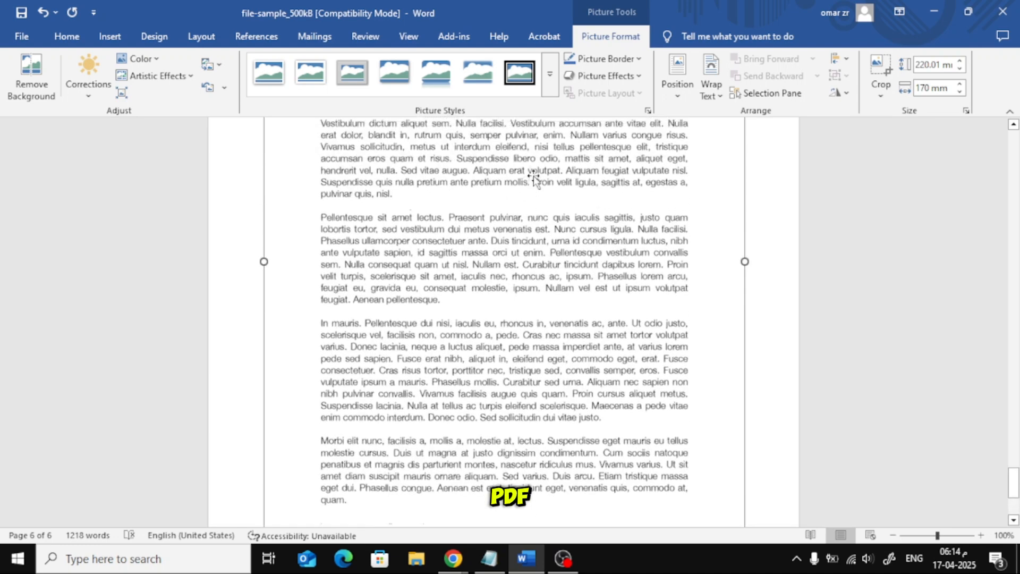
scroll(down, 3)
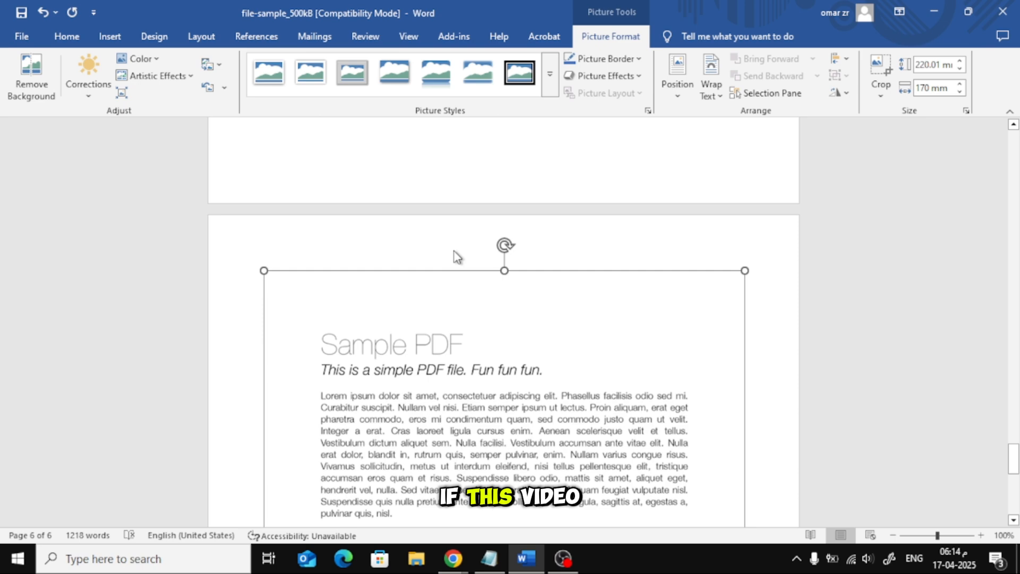
click(529, 196)
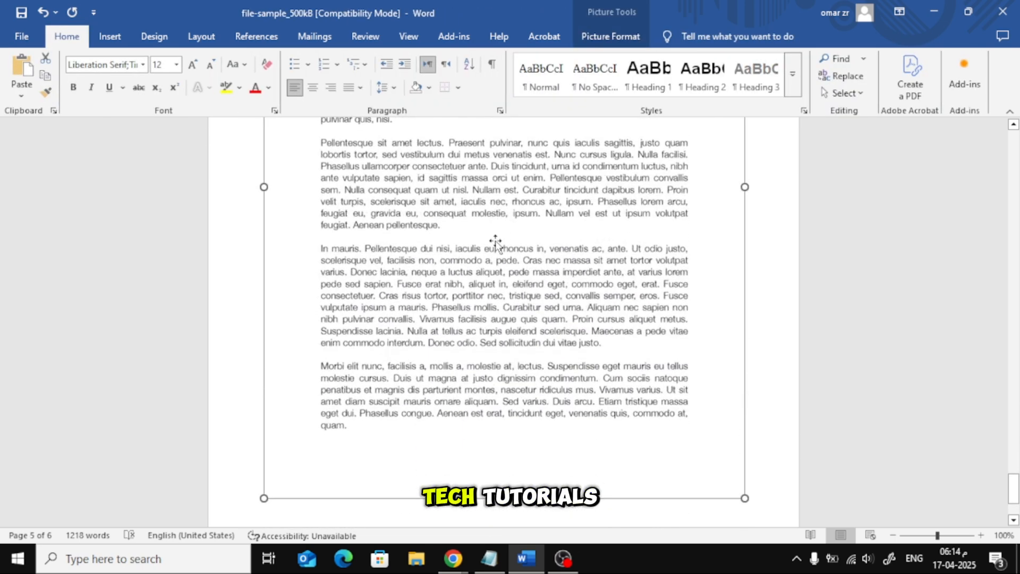
scroll(down, 3)
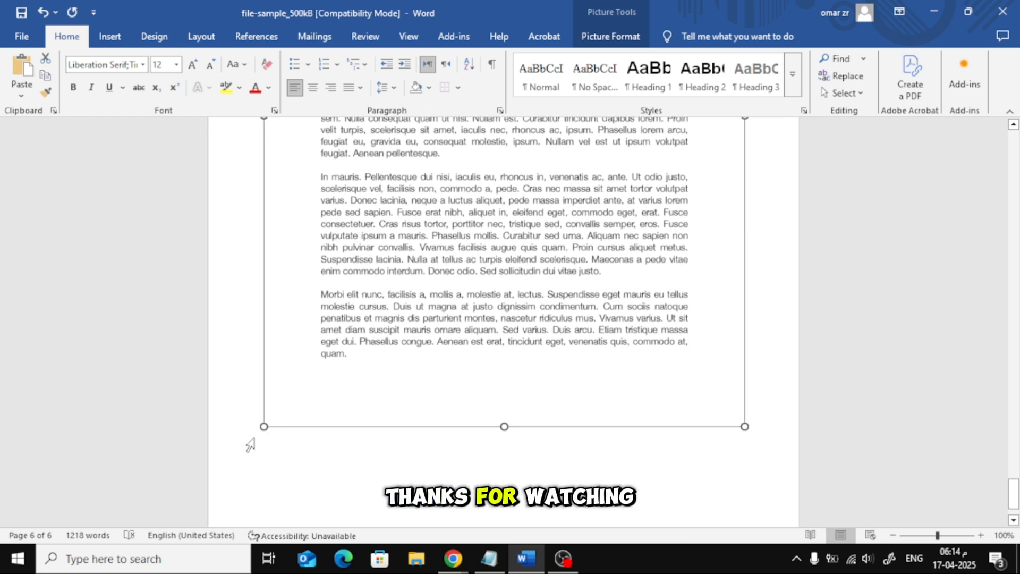